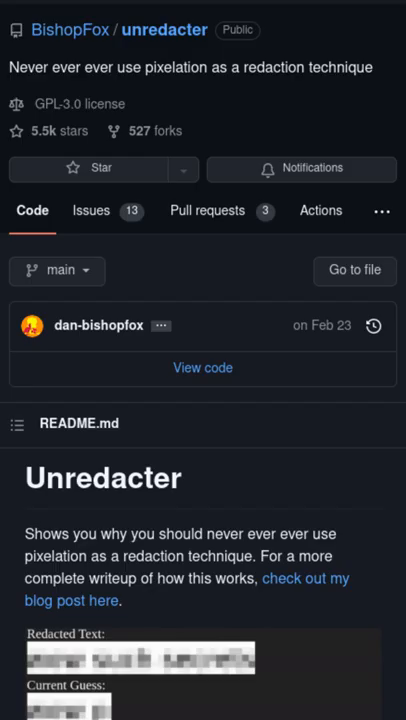
# Clone unredacter, set block size 15 in preload.ts, and make test.html text font-weight bold.
pyautogui.scroll(-3)
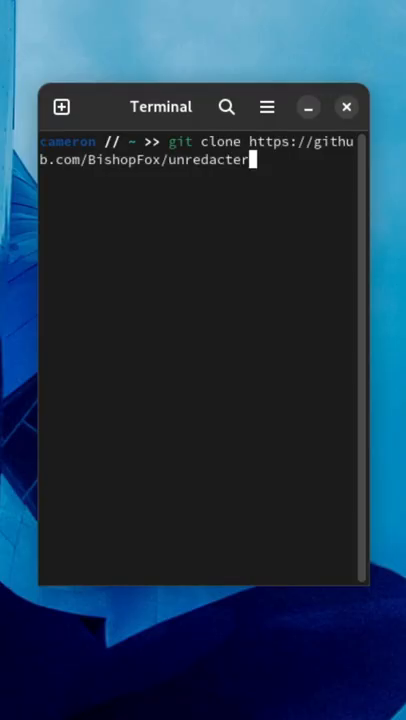
pyautogui.press('Return')
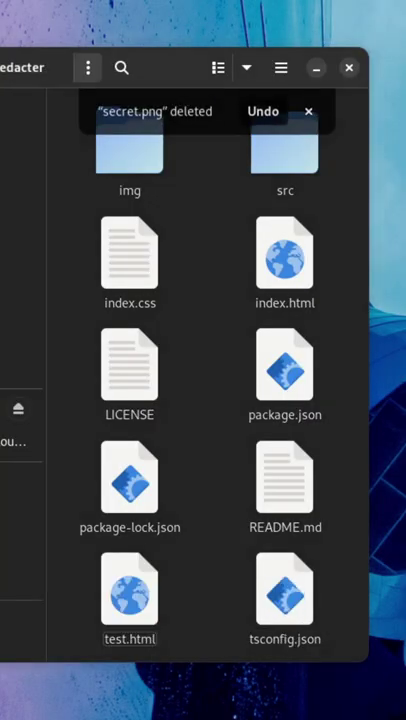
pyautogui.click(264, 112)
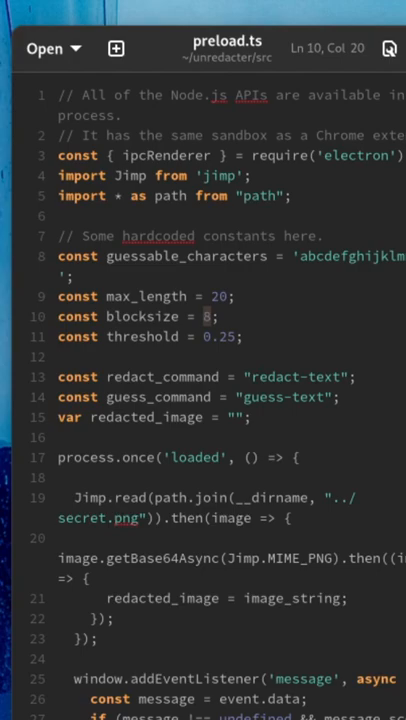
pyautogui.write('15')
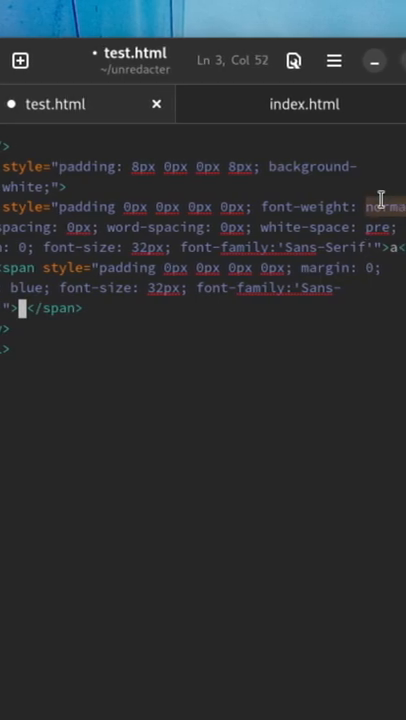
pyautogui.write('bold;')
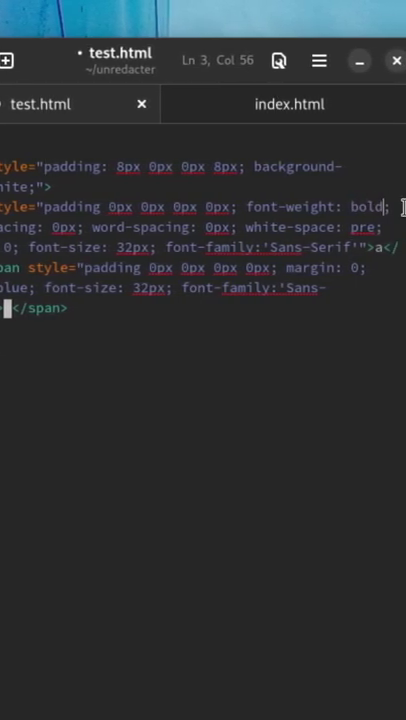